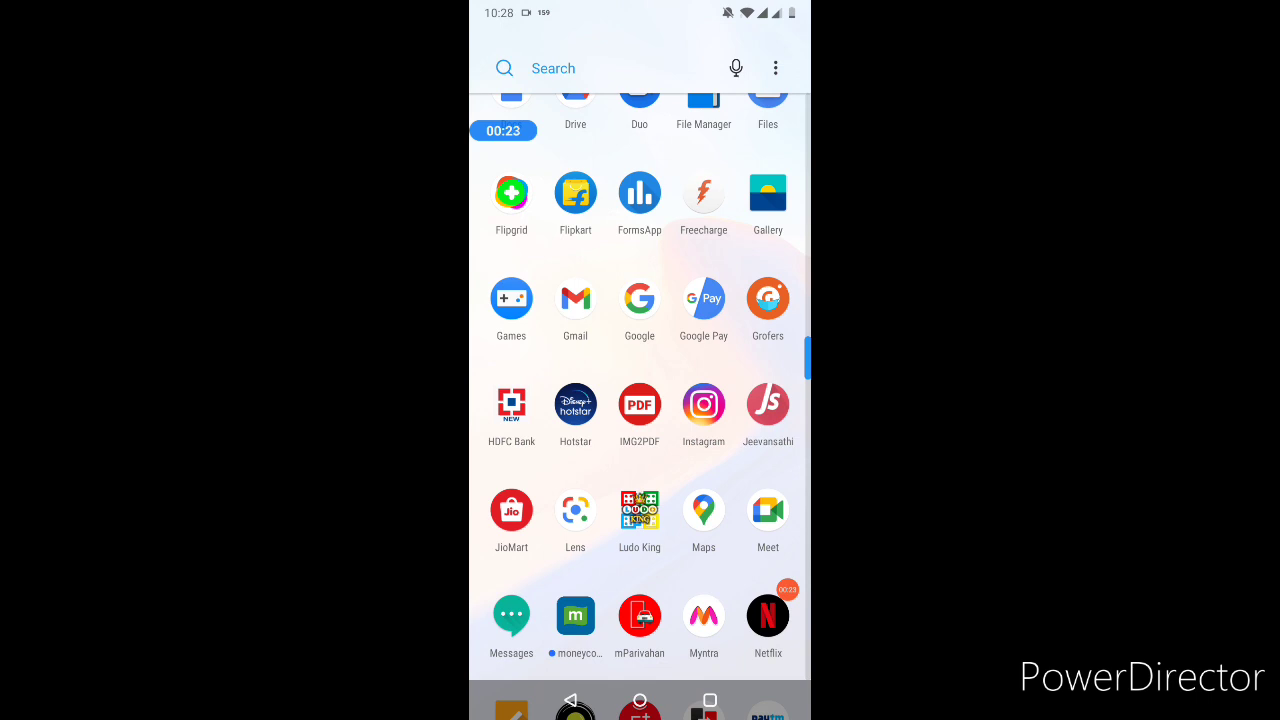
# - Launch Google Drive from the app drawer and load the My Drive folder list
pyautogui.scroll(-3)
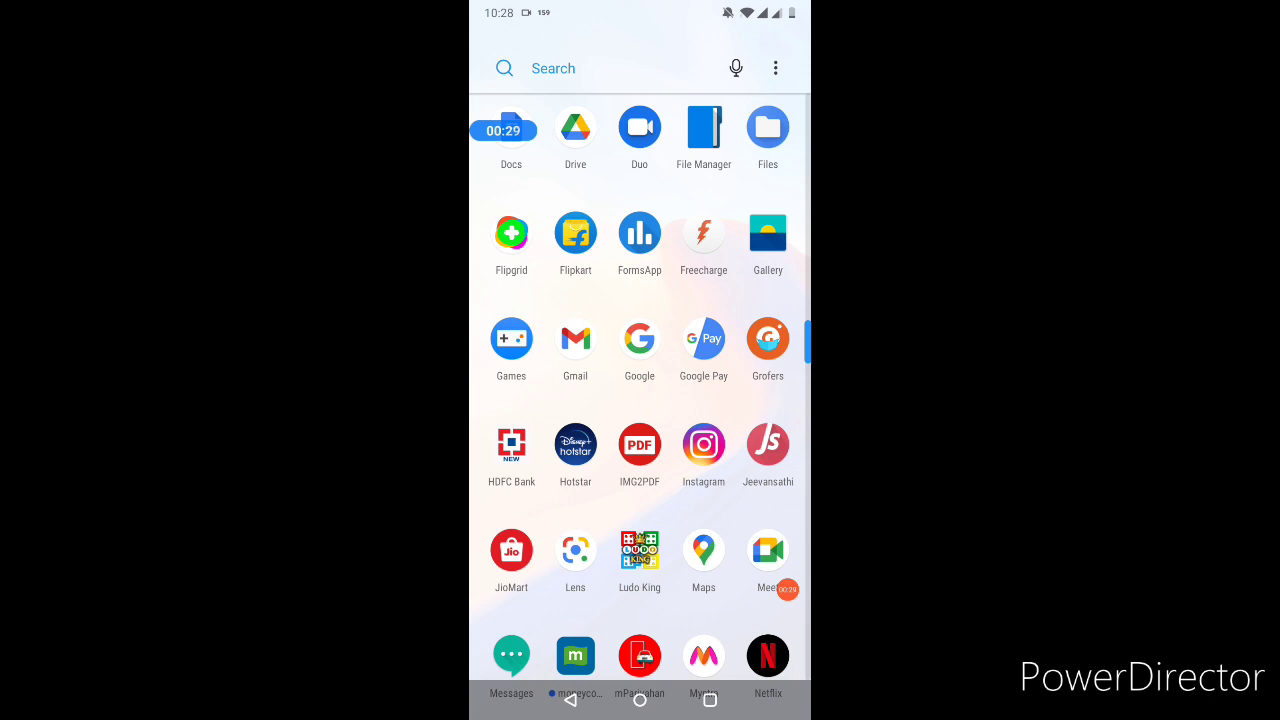
pyautogui.scroll(-3)
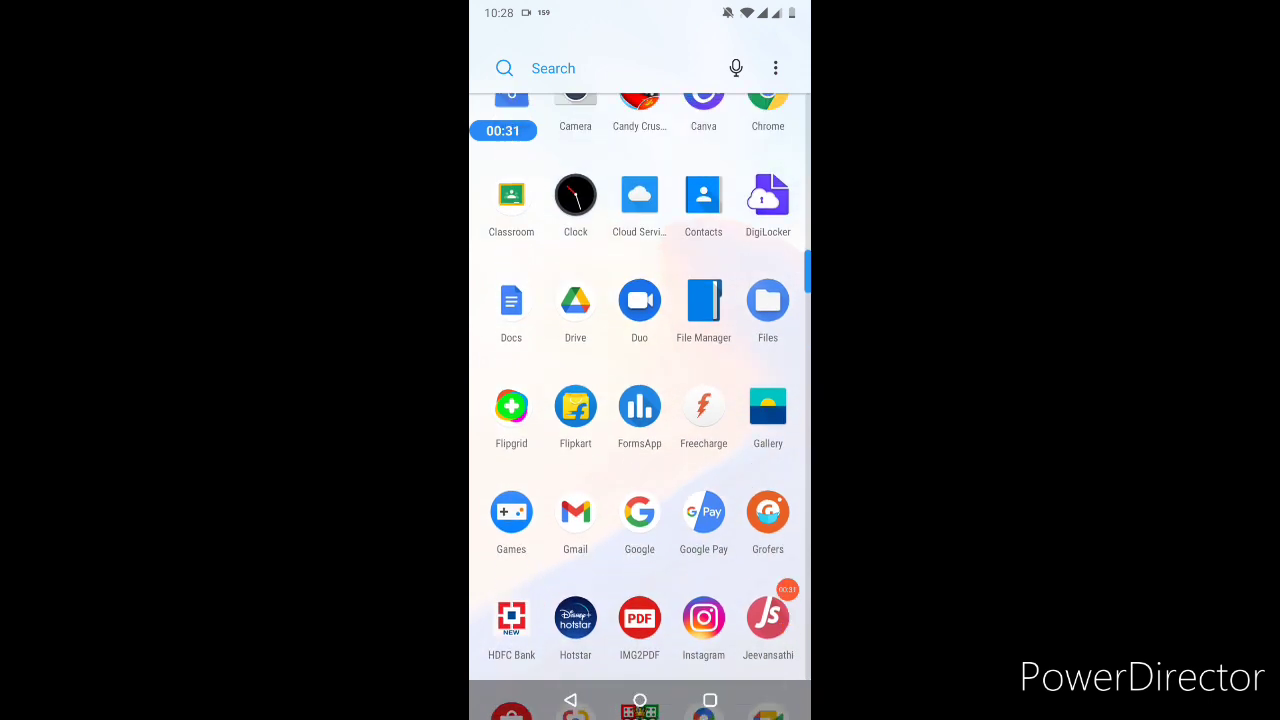
pyautogui.scroll(-3)
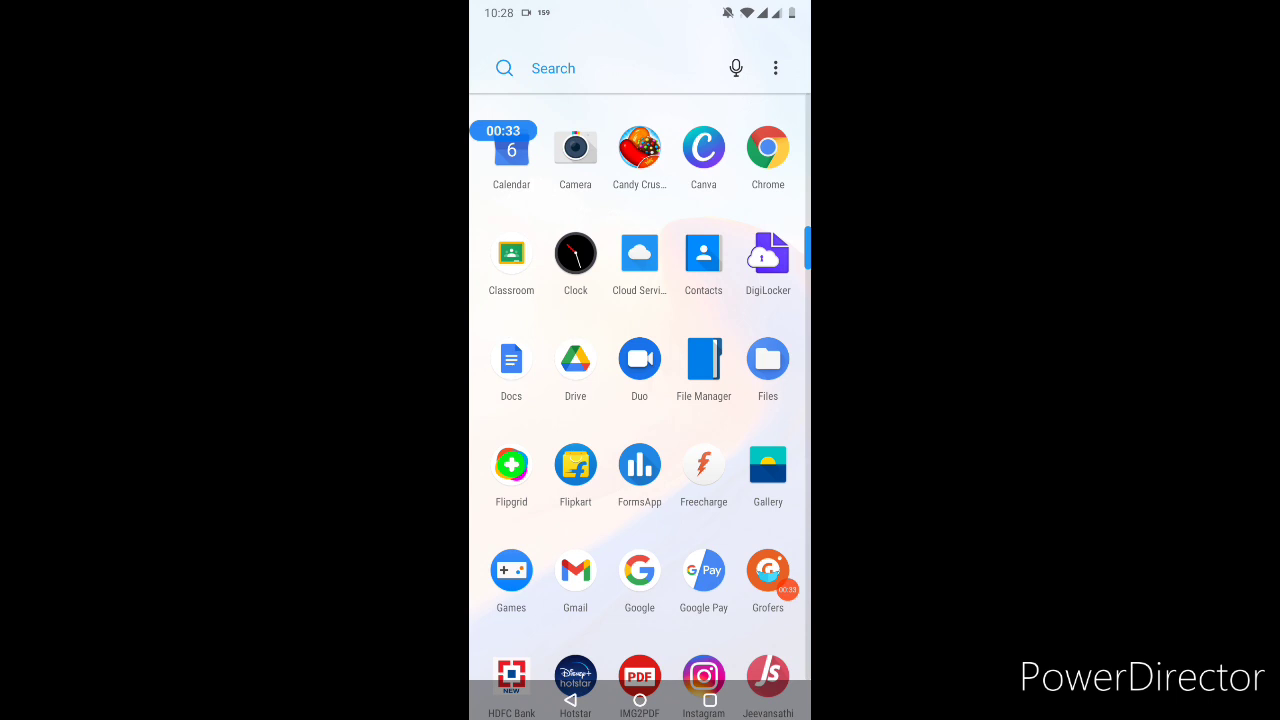
pyautogui.click(575, 358)
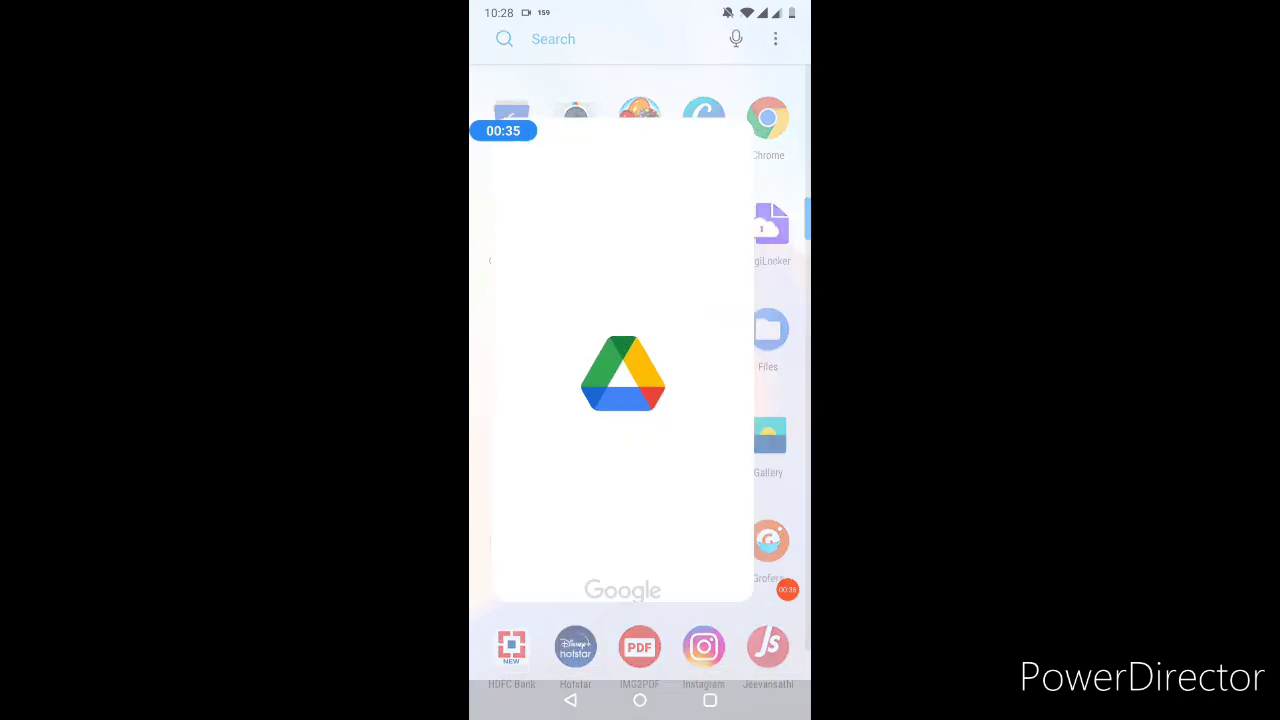
pyautogui.click(622, 374)
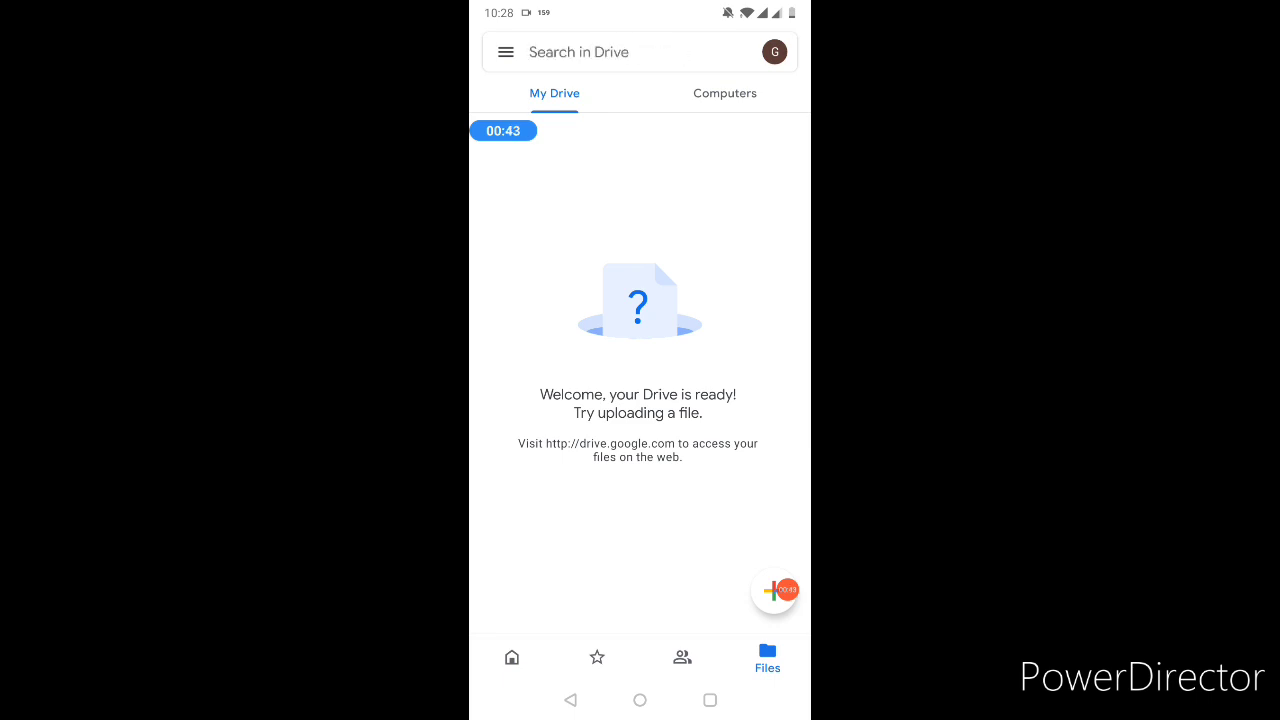
pyautogui.click(775, 51)
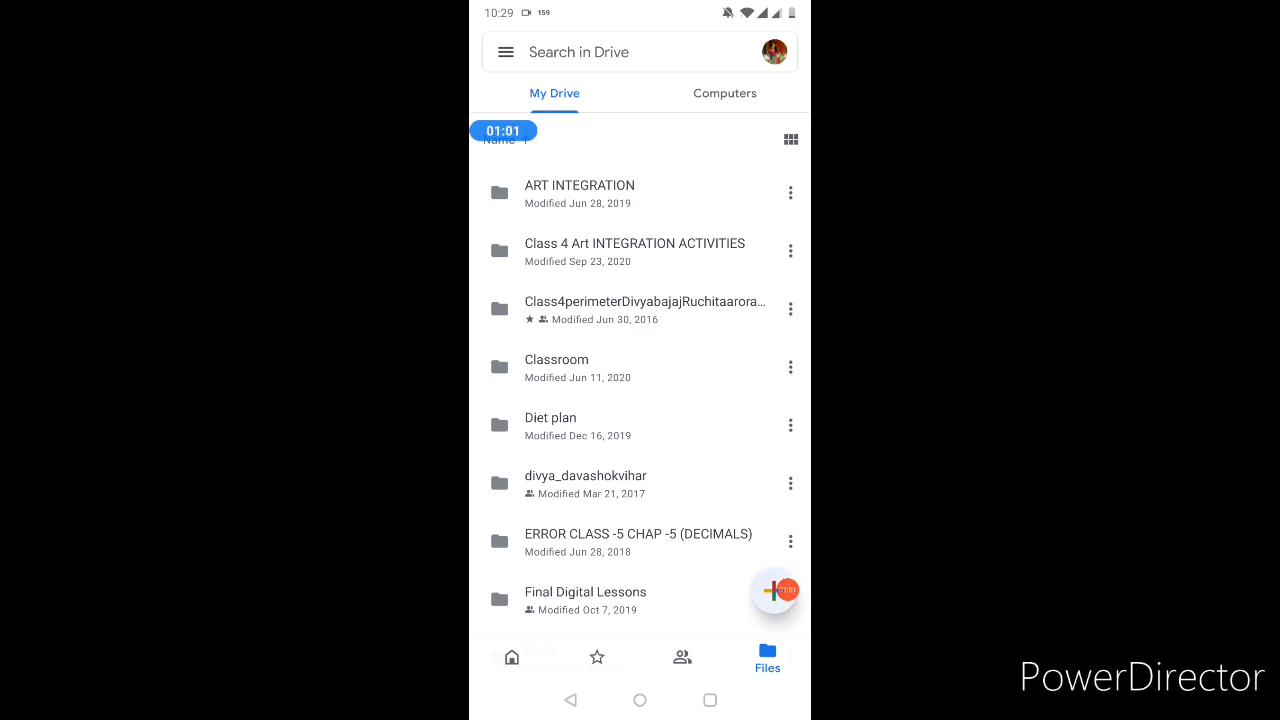
# - Bring up the create-new menu from the + floating action button
pyautogui.click(771, 593)
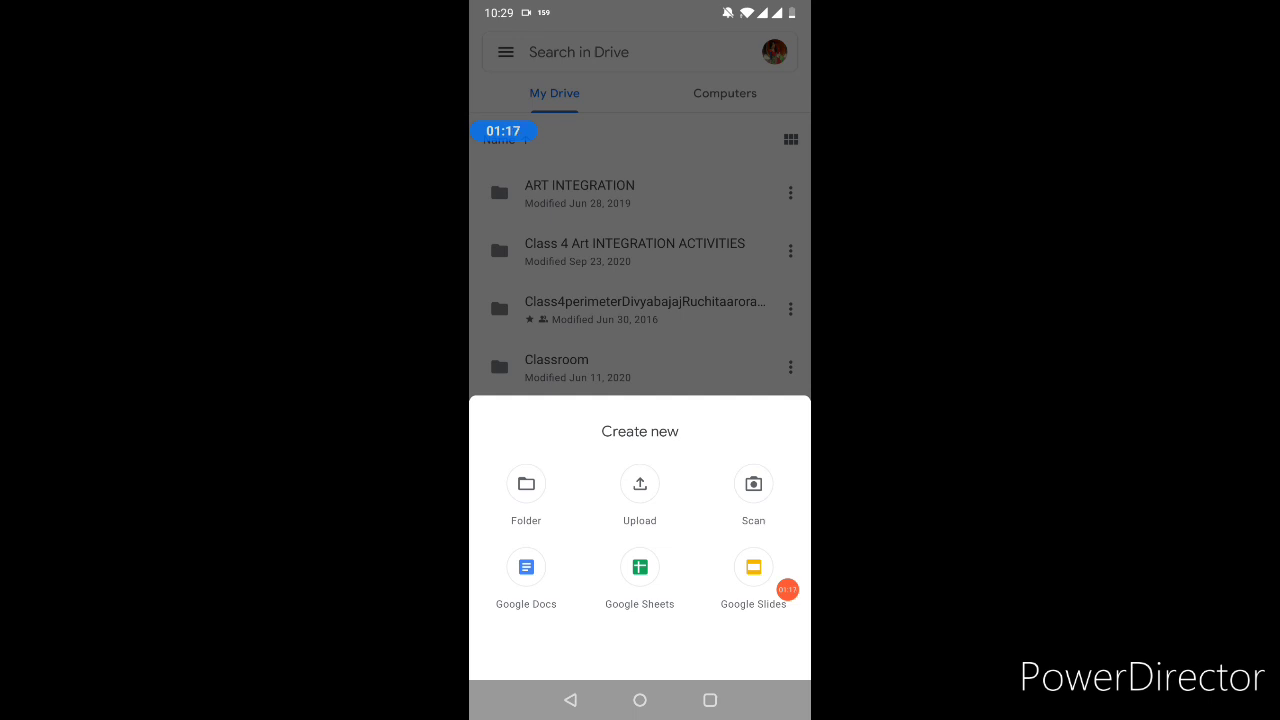
# - Choose Scan to start capturing a document with the camera
pyautogui.click(753, 484)
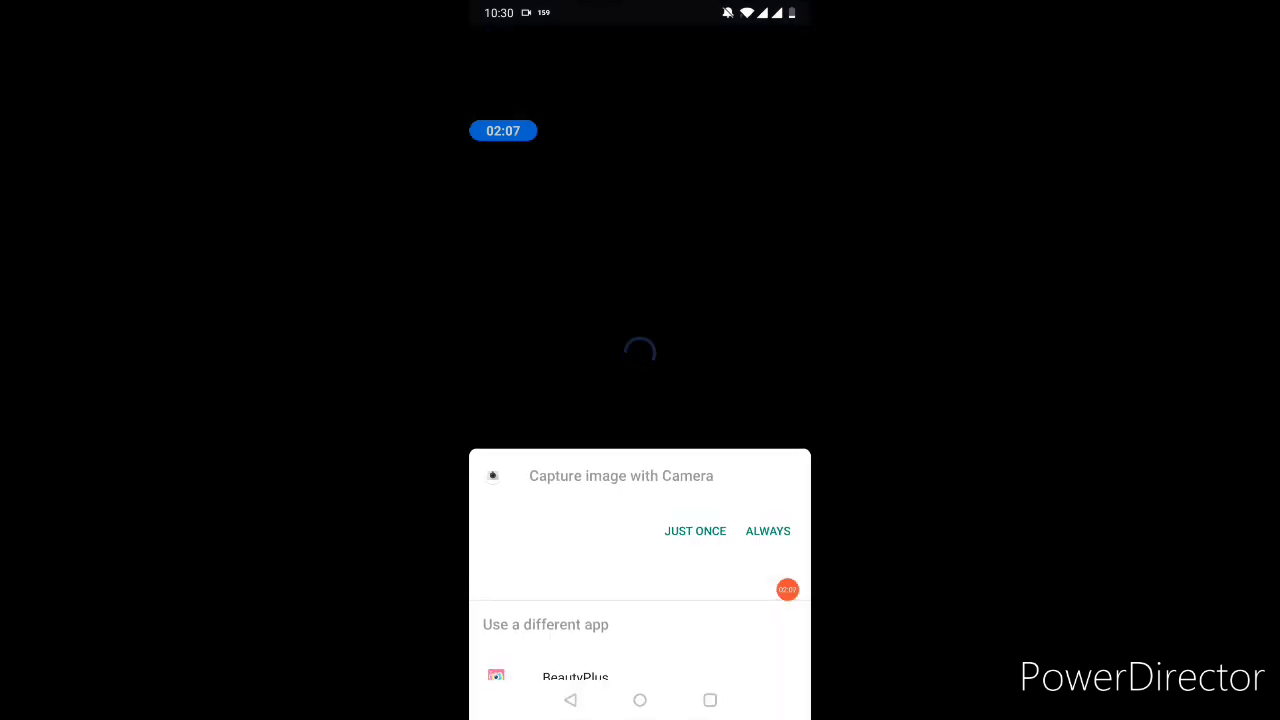
# - Allow the camera just once and capture the two pages of the scan
pyautogui.click(695, 531)
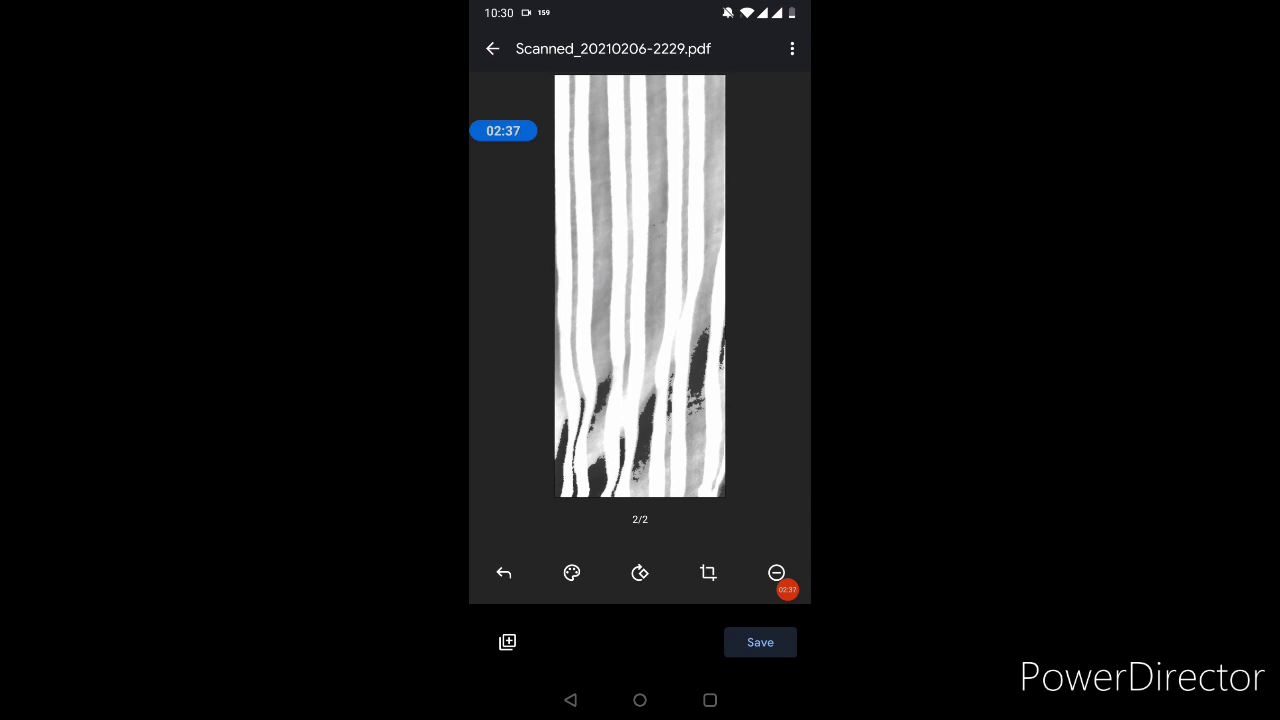
# - Save the scan preview to reach the Save to Drive form
pyautogui.click(760, 642)
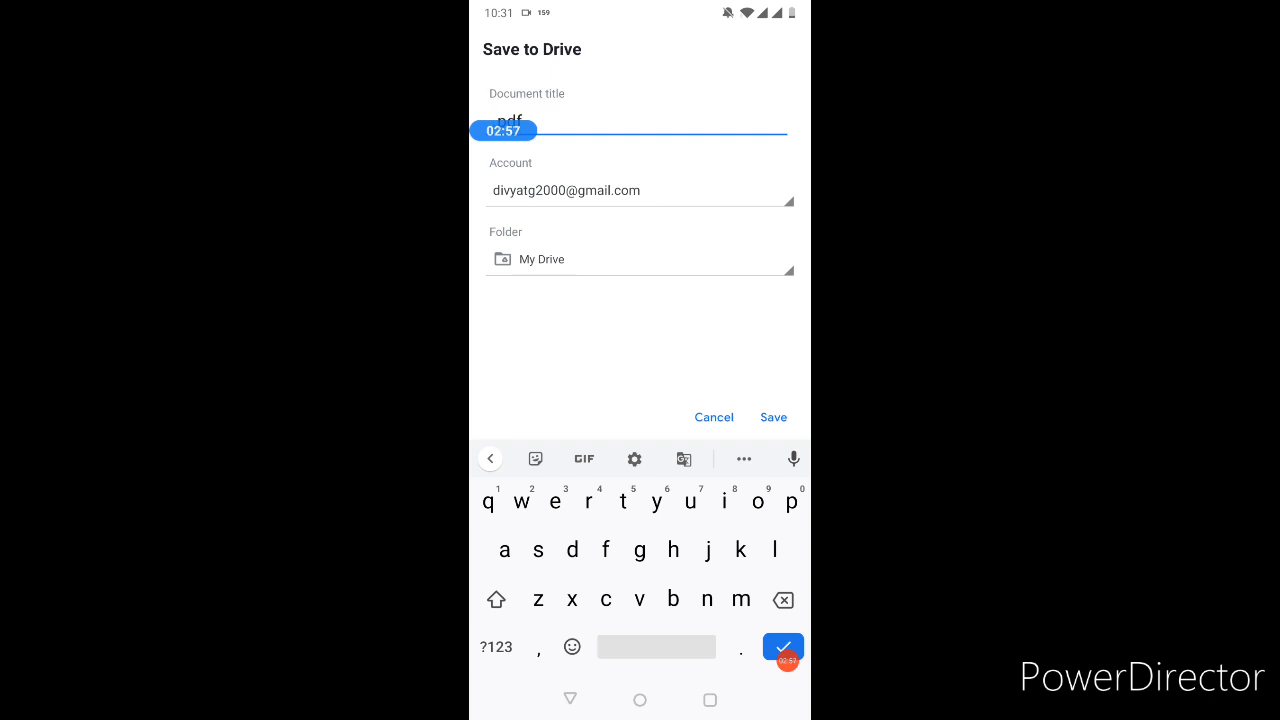
# - Title the scan 'Maths paper finals' and save it to My Drive
pyautogui.write('Maths paper finals')
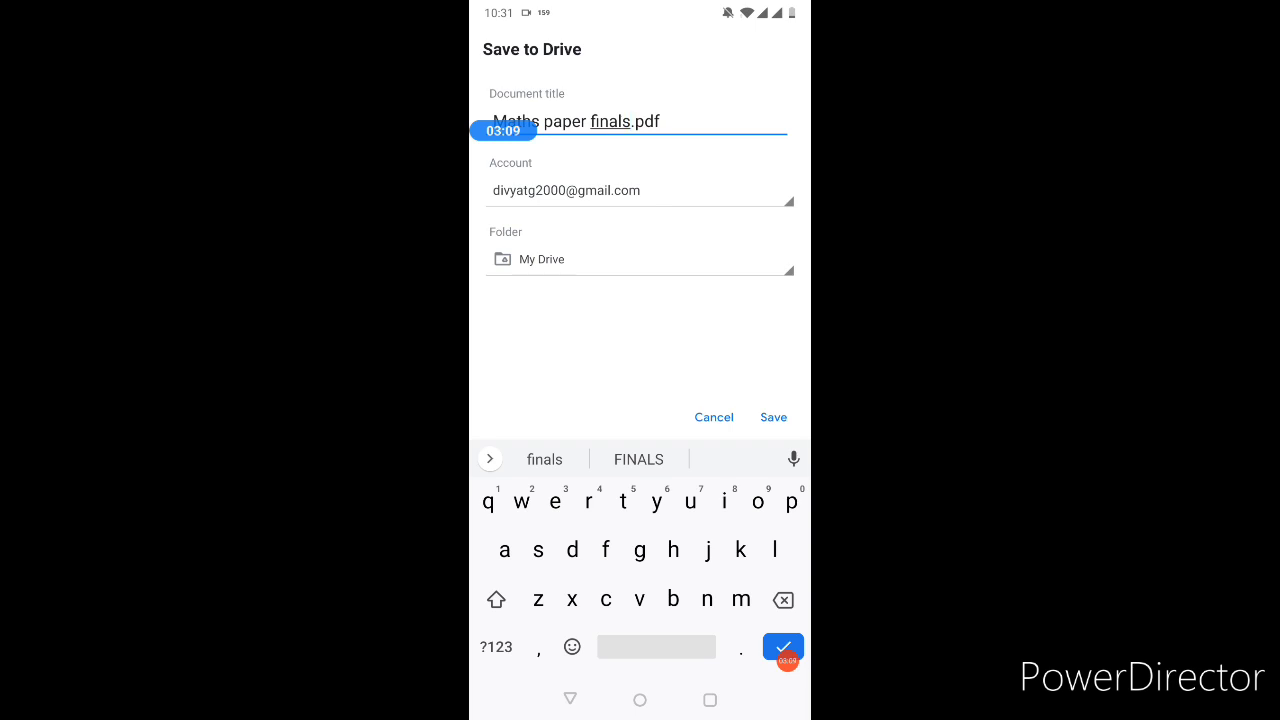
pyautogui.click(773, 417)
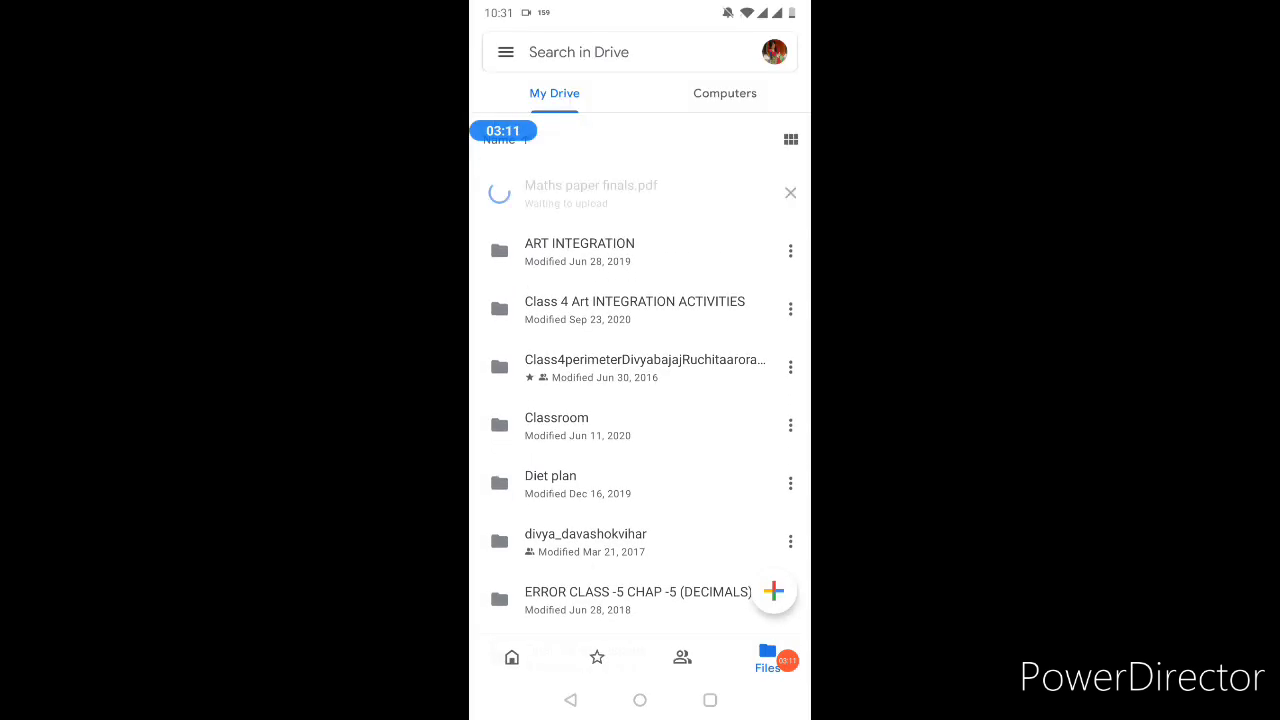